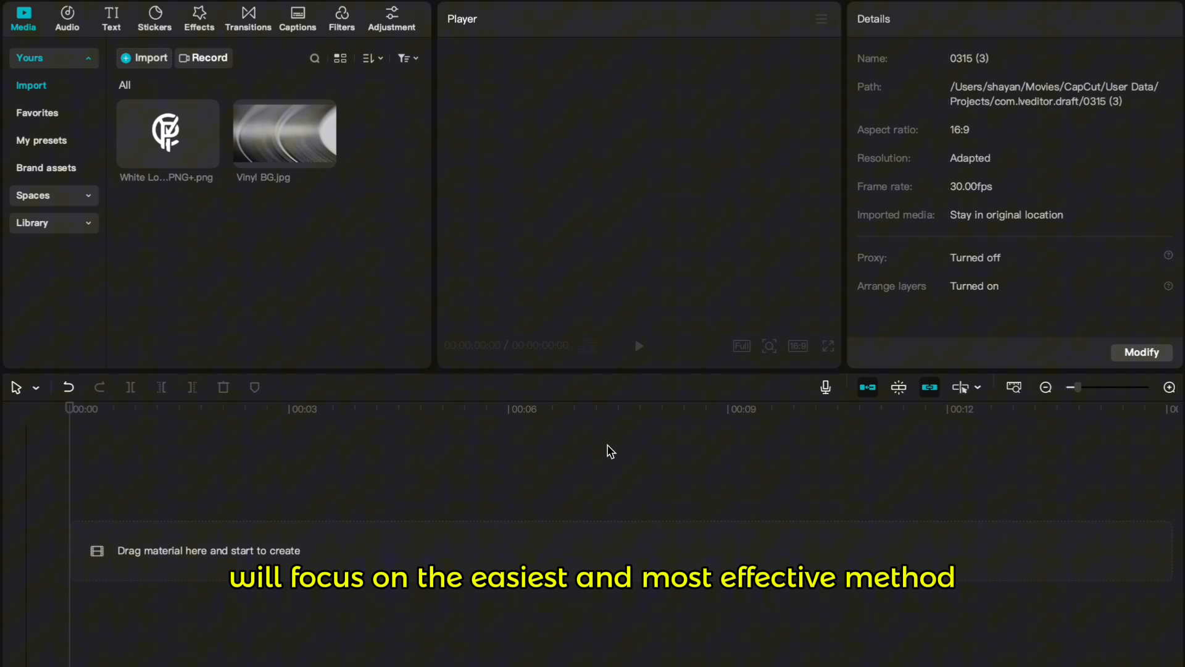
mouse_move(610, 449)
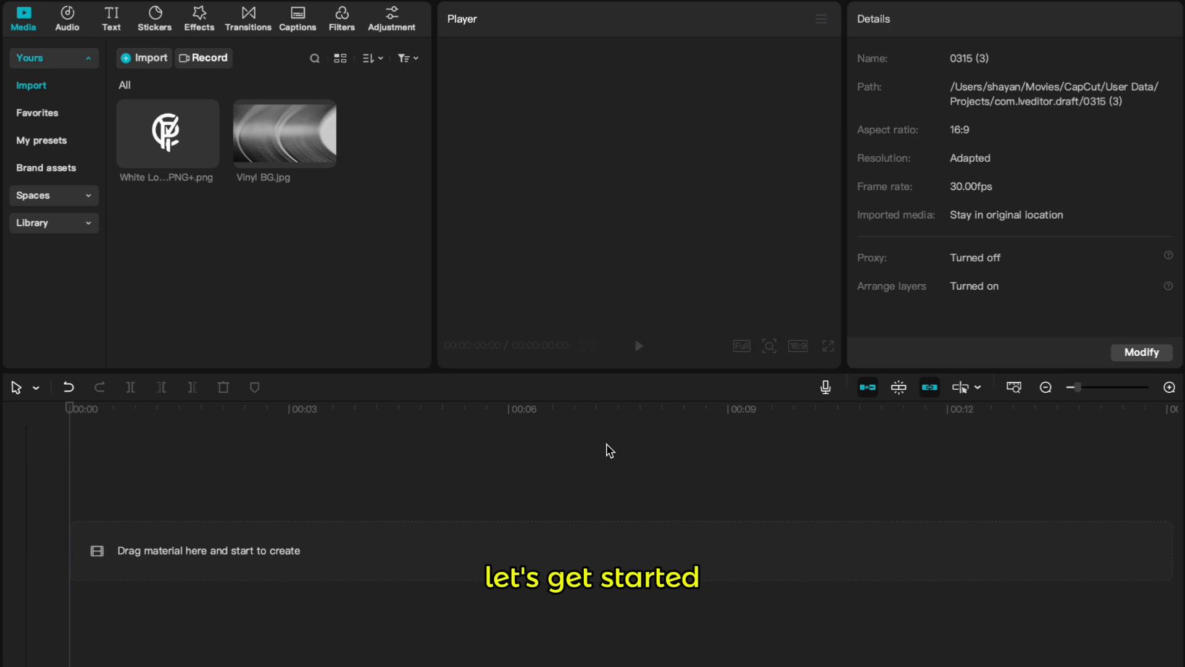
Step: Preview the White Logo PNG in the Player
left_click(284, 133)
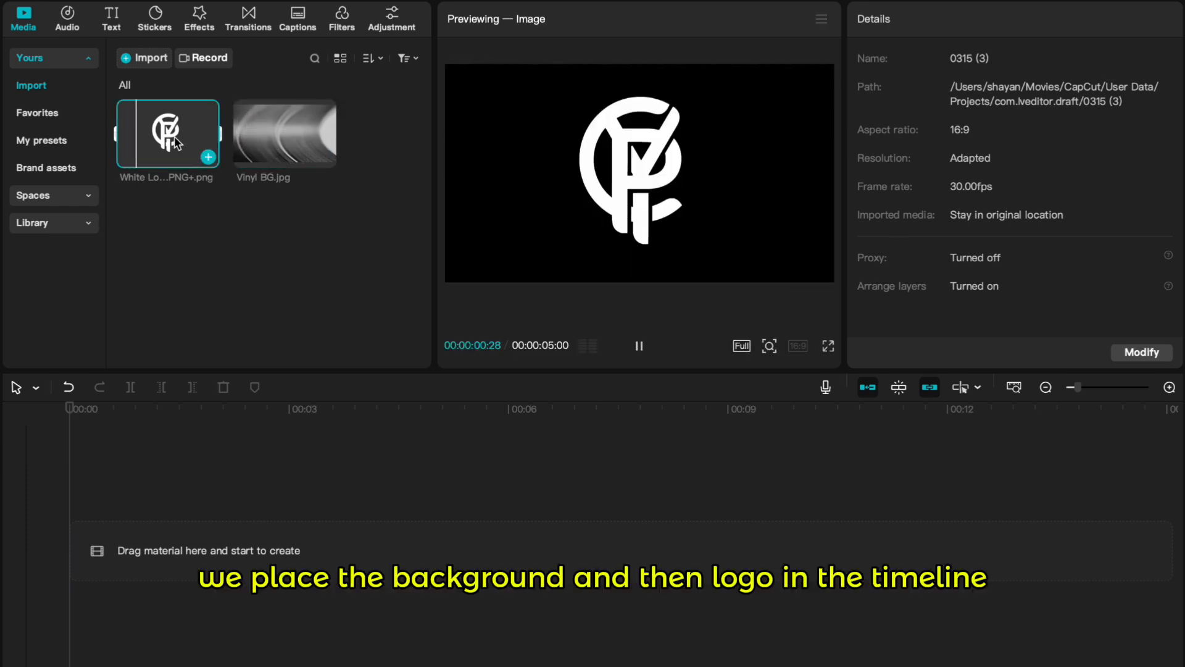
Step: Place Vinyl BG and White Logo on the timeline, scale the logo to 67% and raise it above centre
left_click(326, 157)
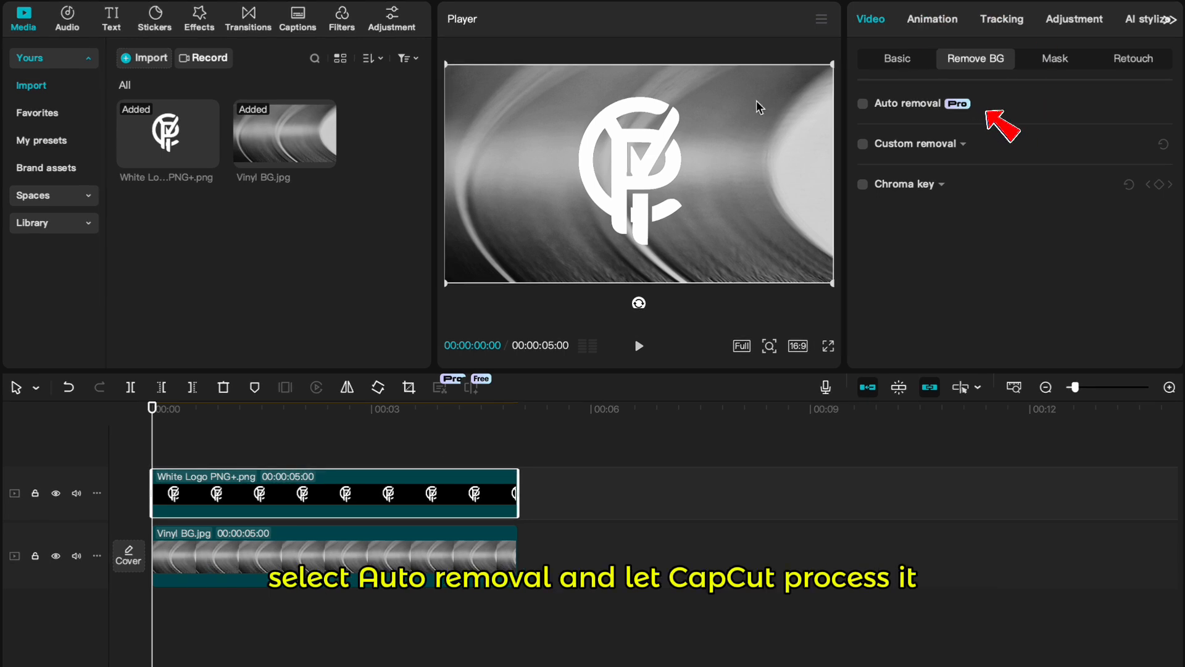
left_click(896, 58)
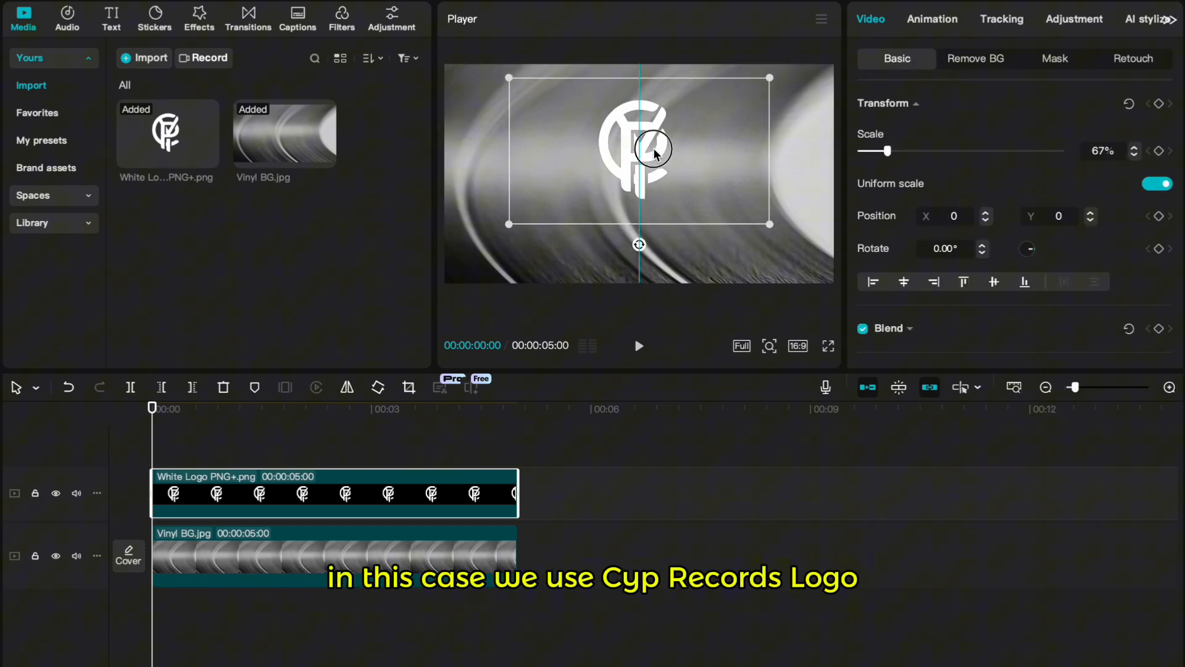
left_click_drag(652, 148, 638, 220)
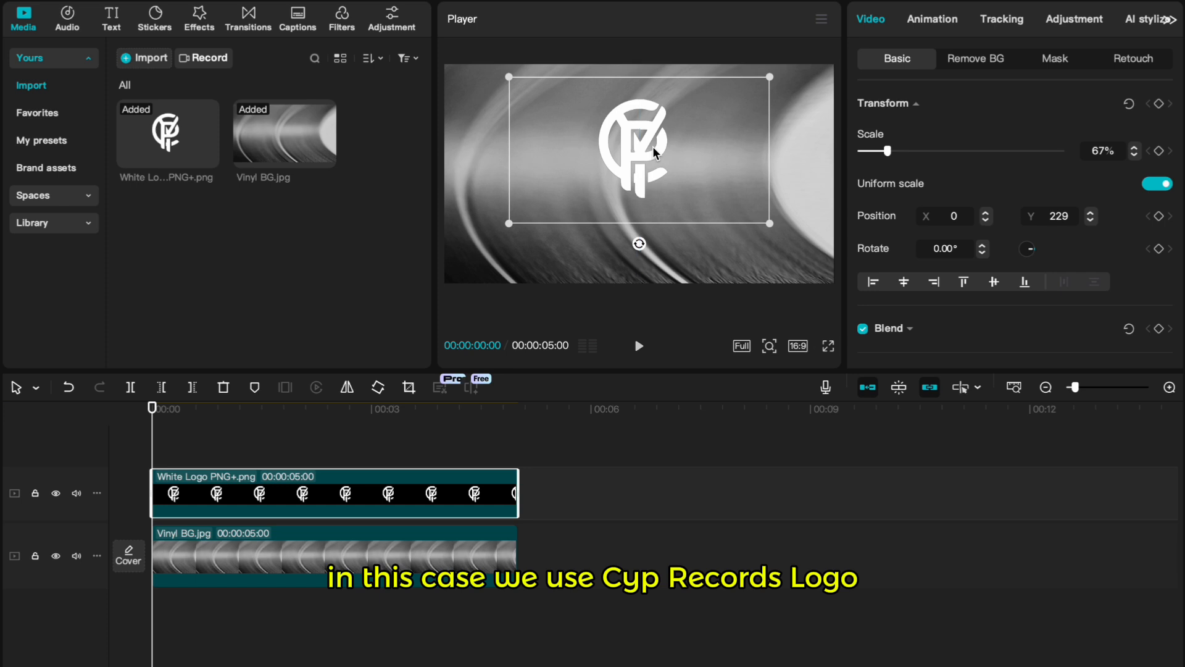
Step: Add a 'Cyp Records' text layer below the logo in a new font at size 14
left_click(111, 14)
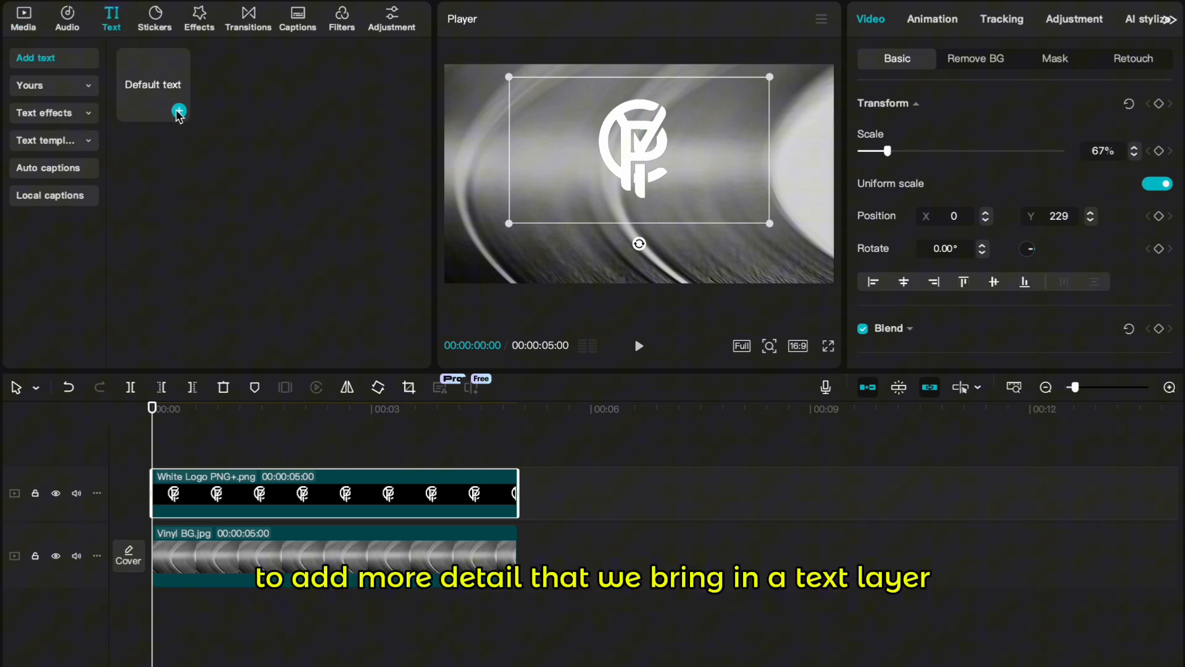
left_click(179, 112)
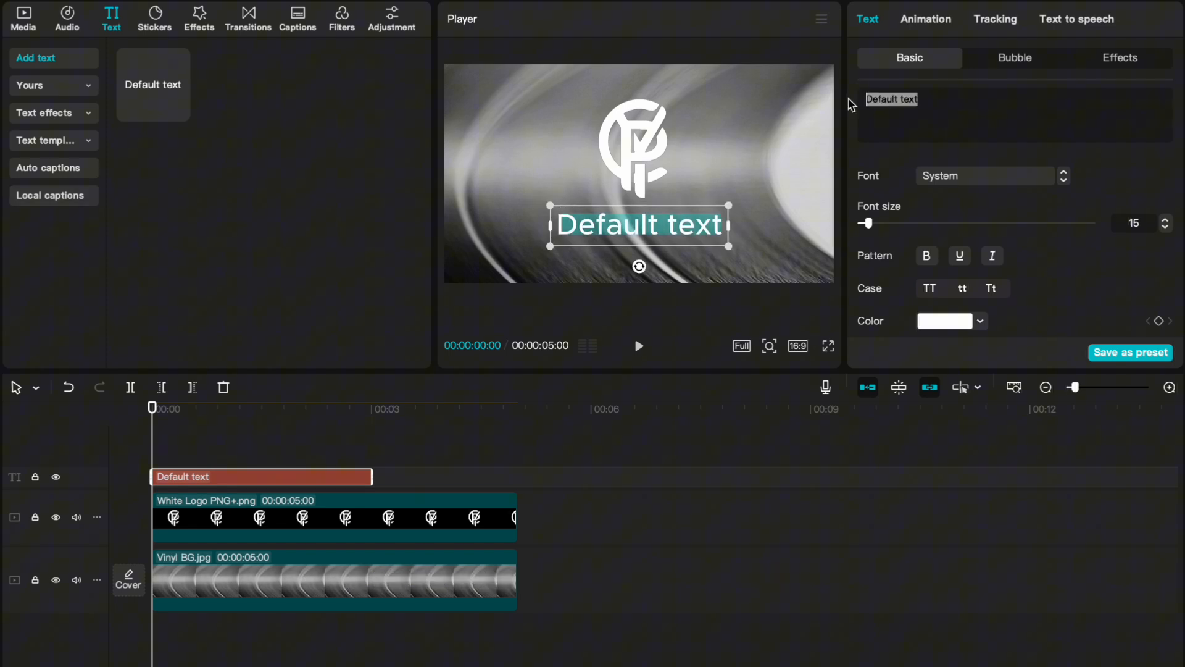
type("Cyp Records")
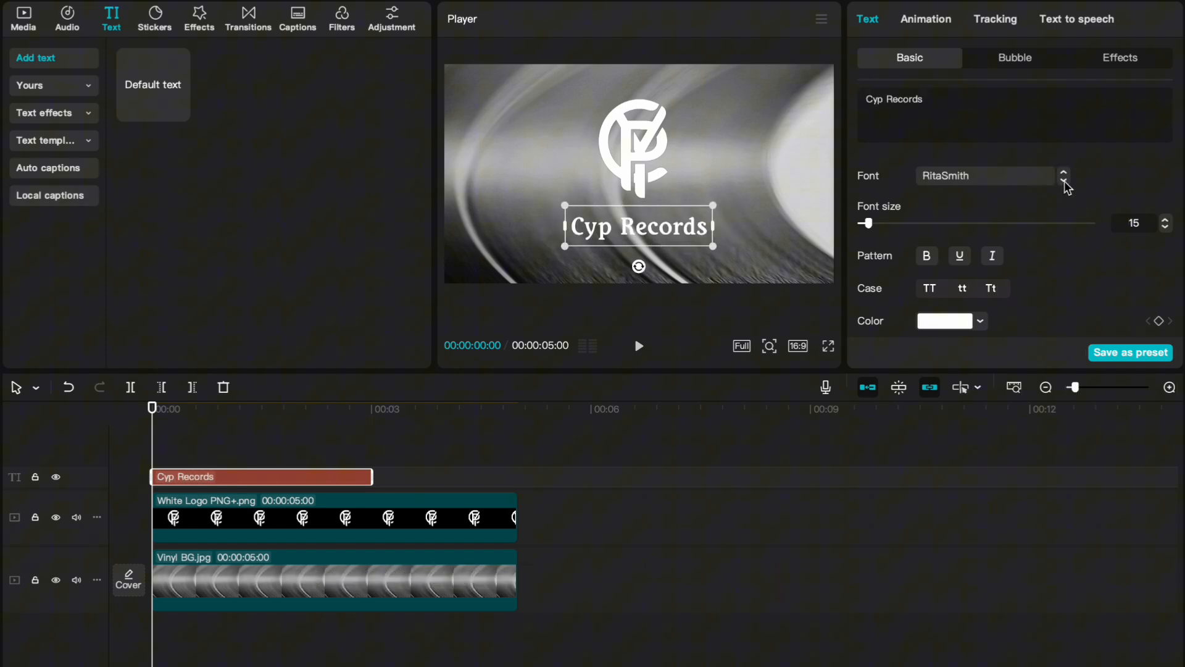
left_click(984, 175)
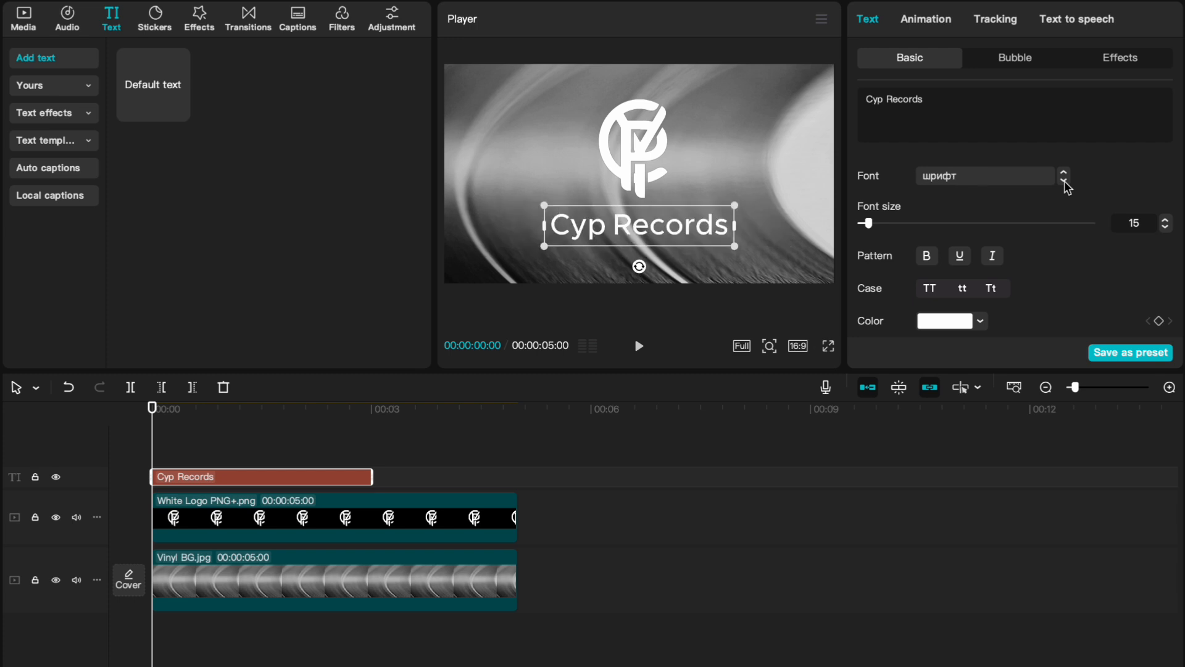
left_click(1164, 227)
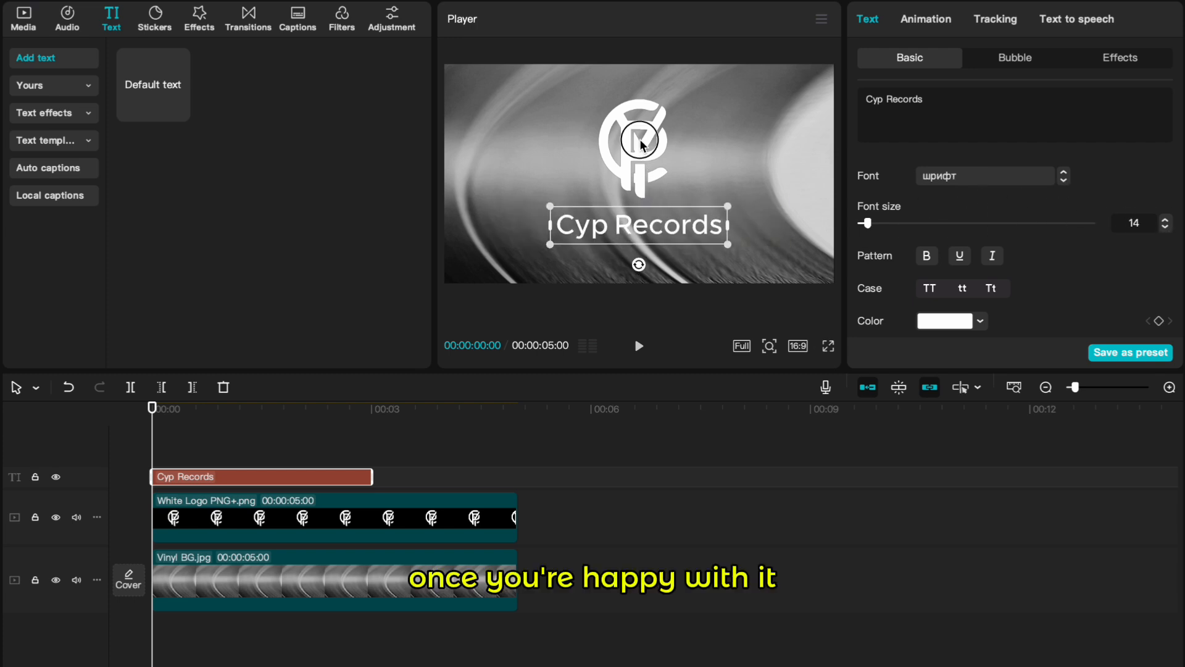
Step: Apply the Zoom 1 intro animation to the logo clip after browsing Combo presets
left_click(332, 517)
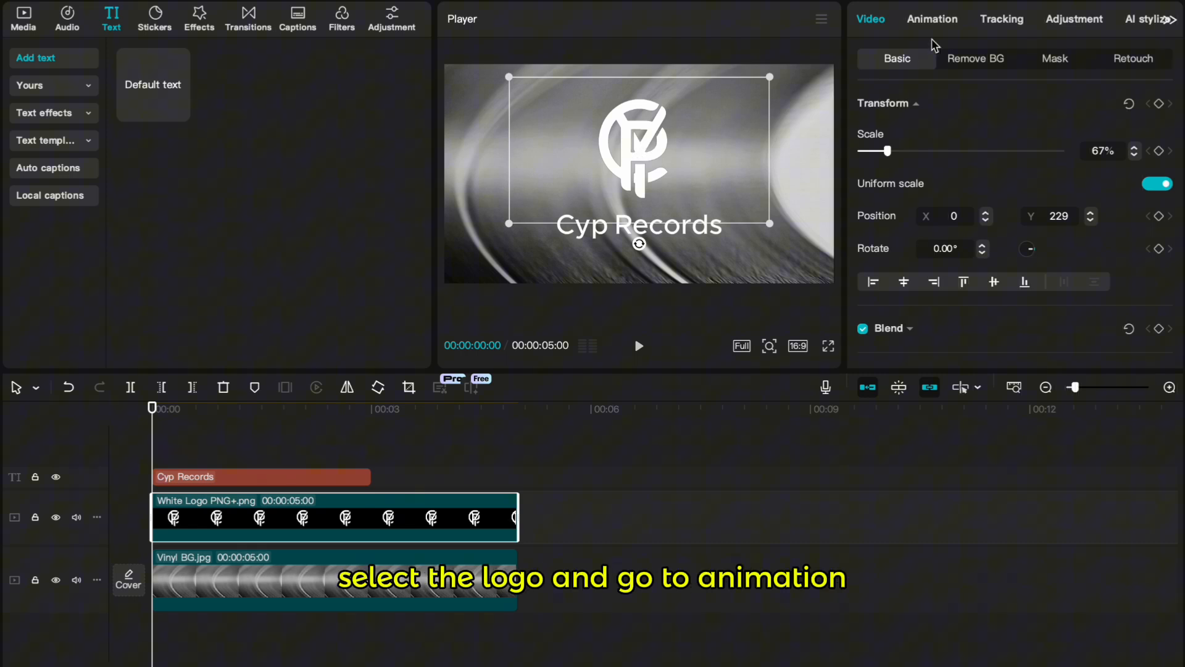
left_click(932, 18)
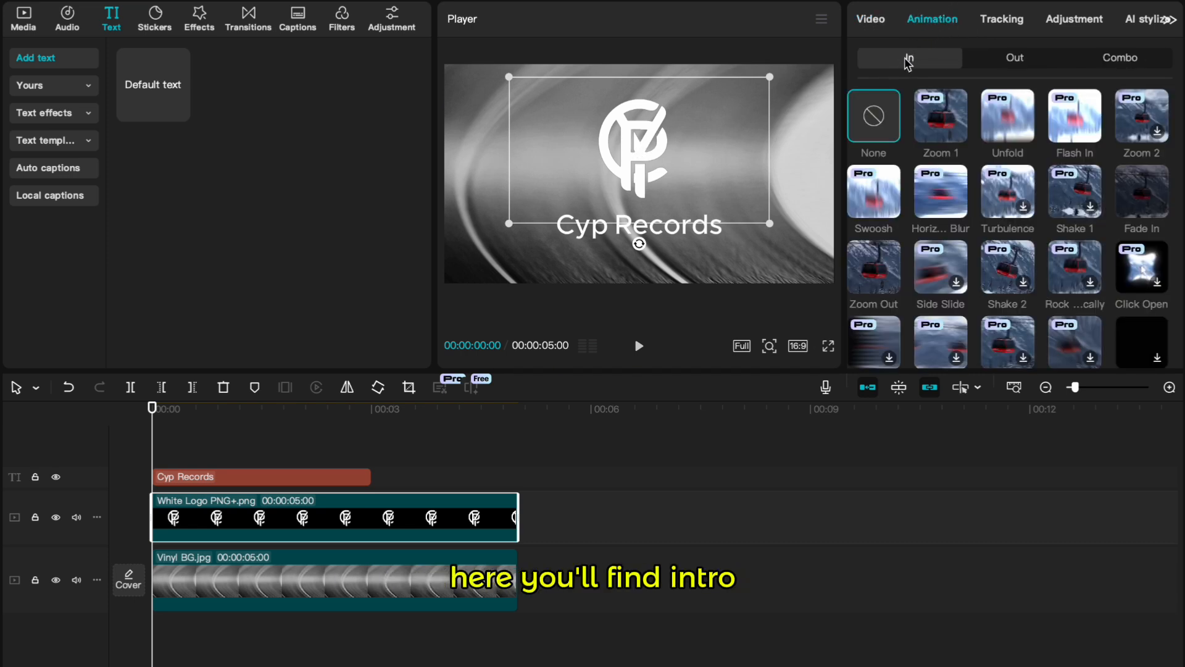
left_click(1015, 58)
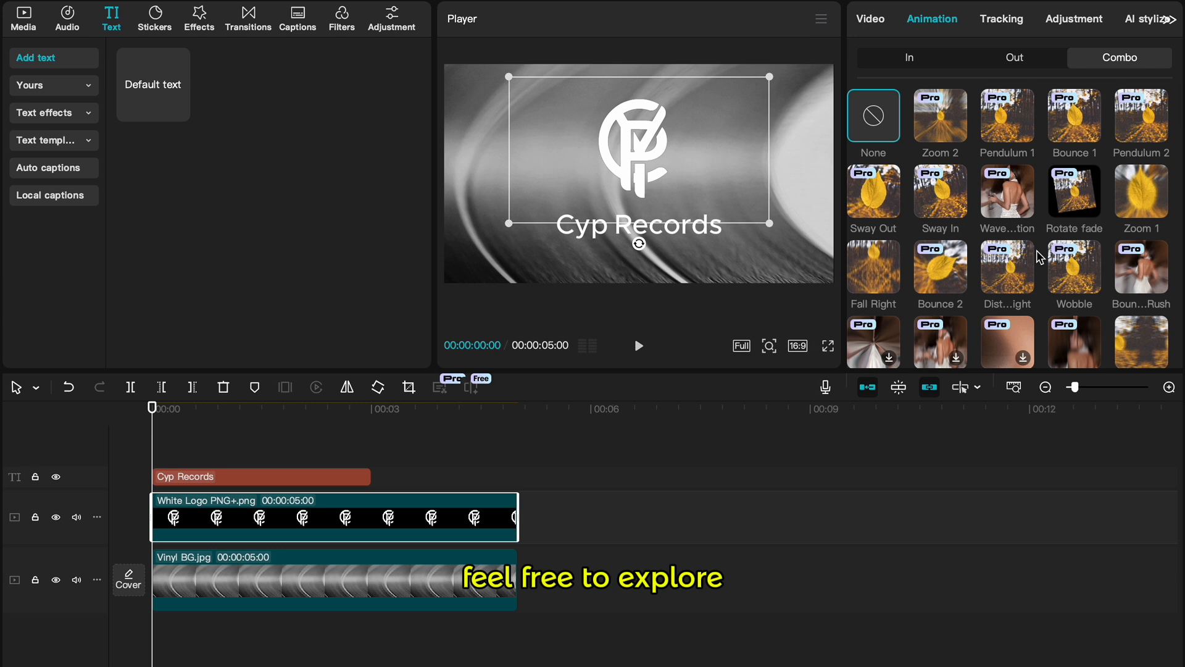
left_click(909, 58)
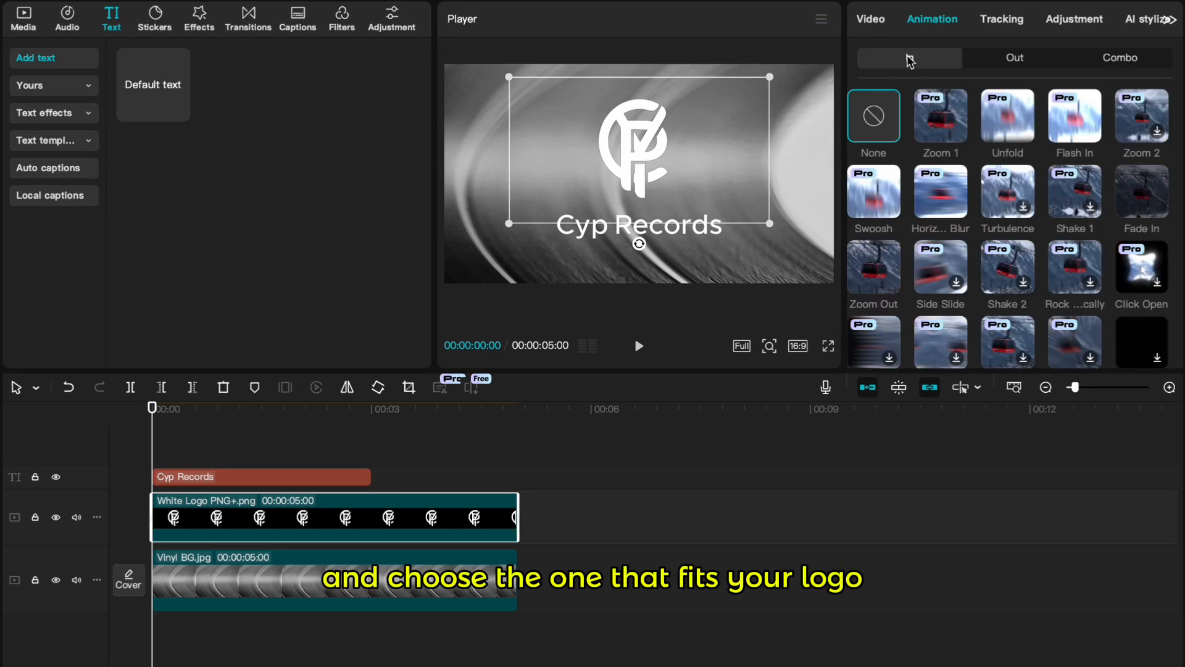
left_click(908, 58)
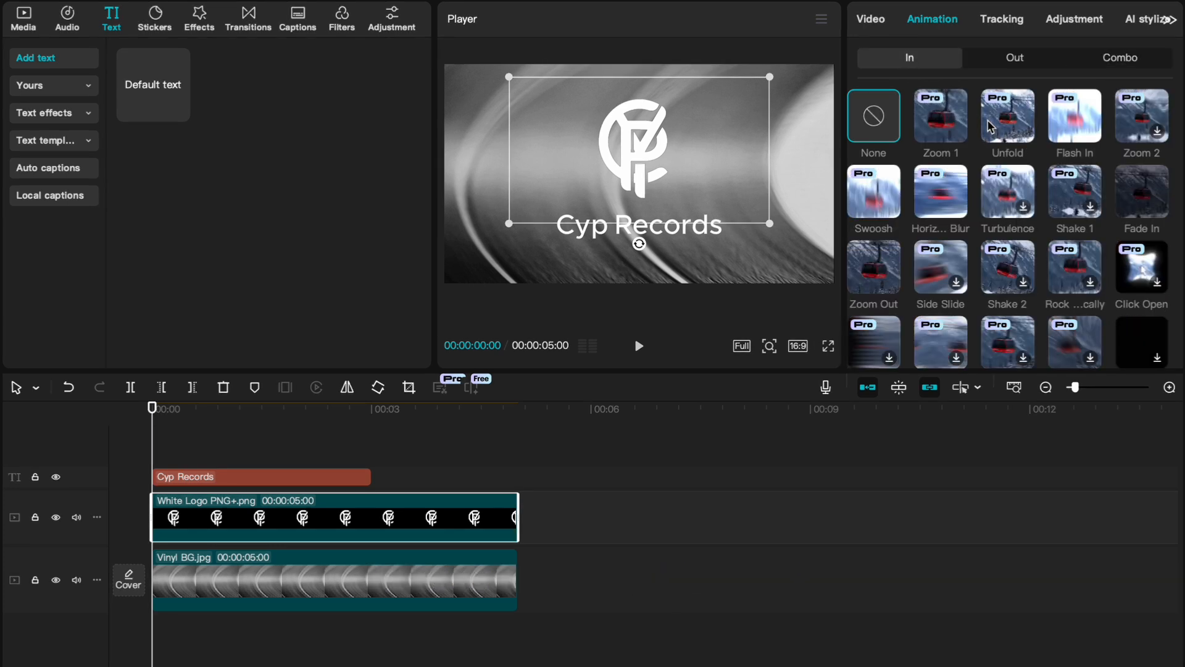
left_click(941, 116)
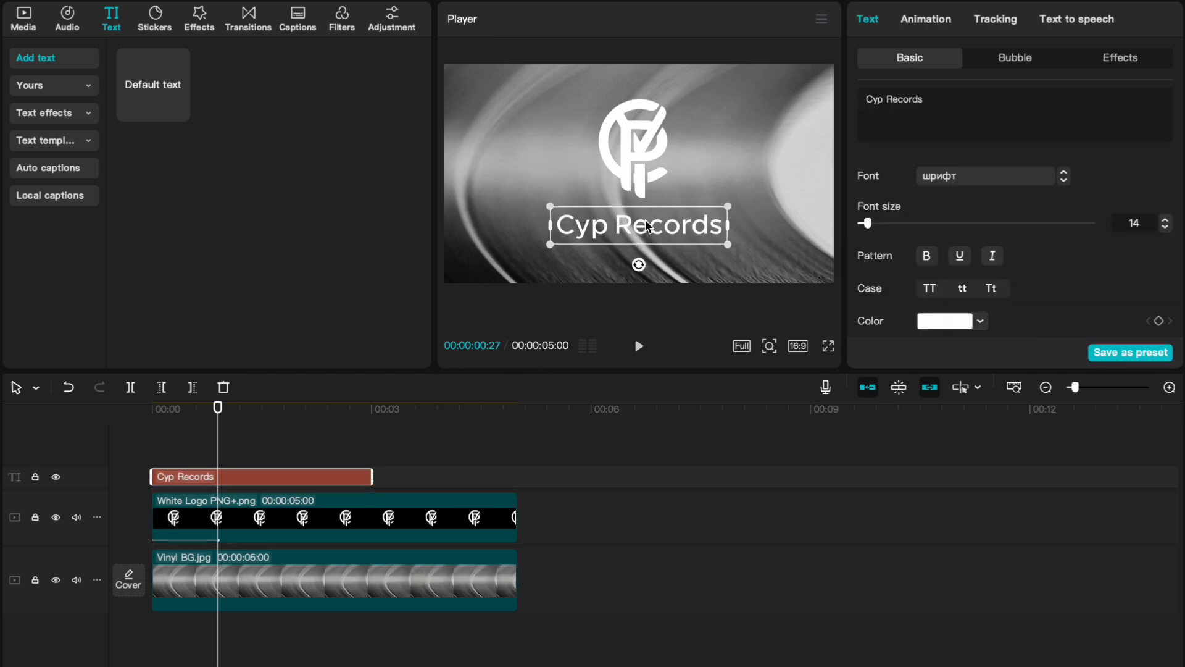
Step: Apply the Squeeze intro to the title and shift the logo and title clips later
left_click(924, 19)
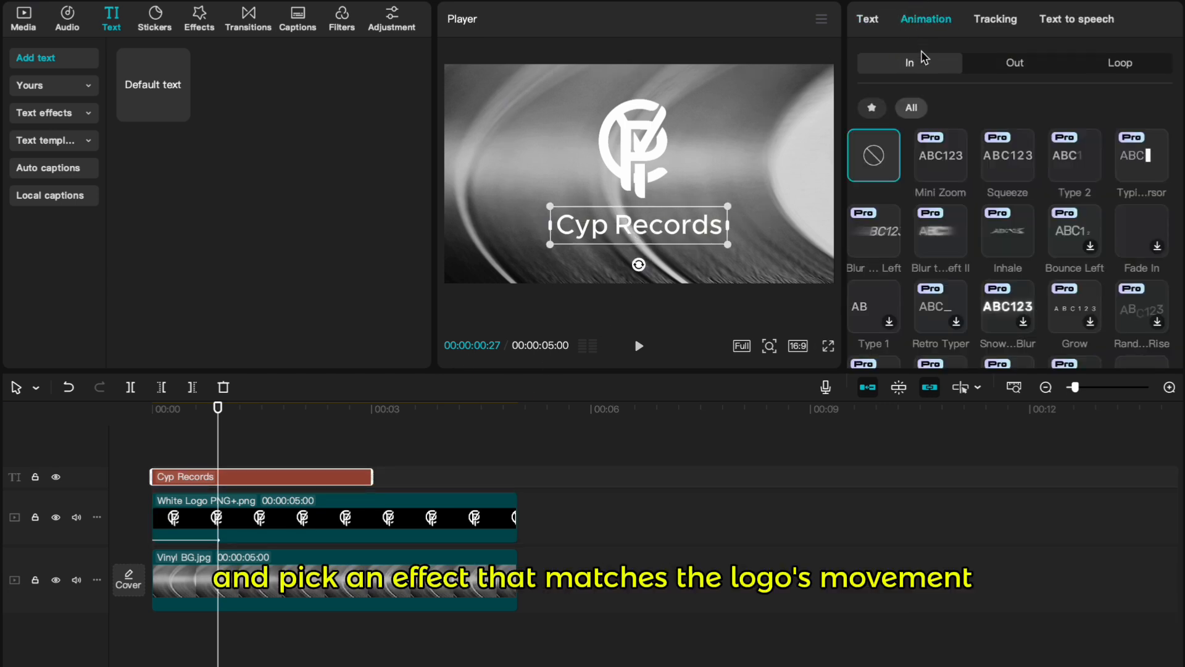
left_click(1008, 156)
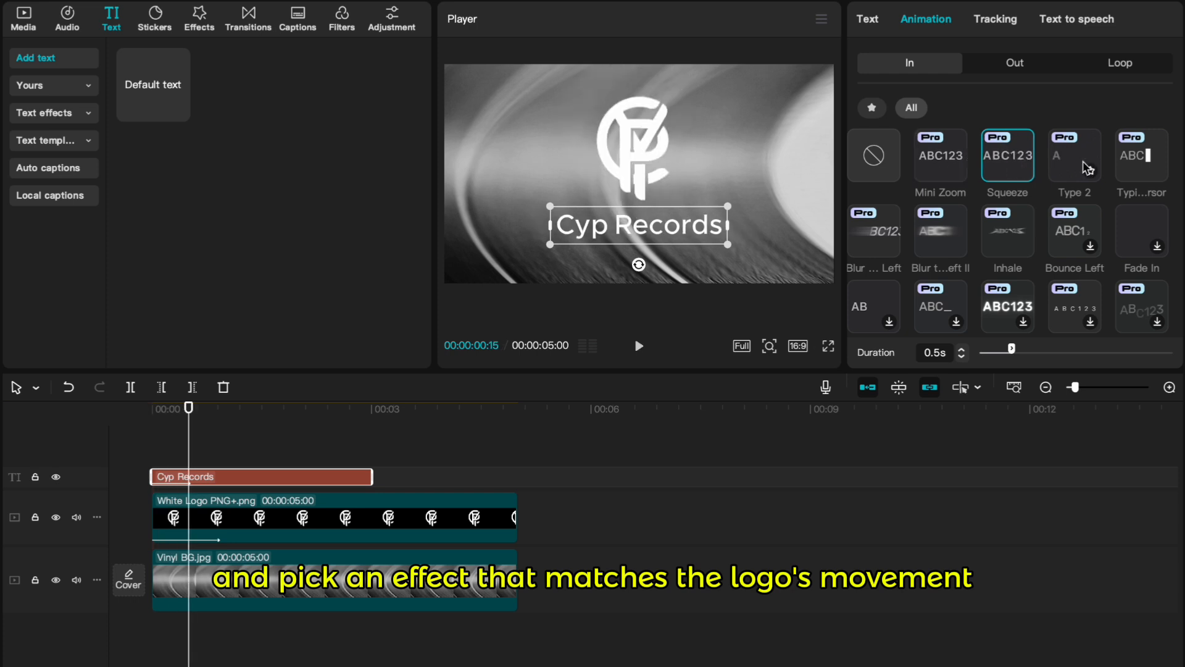
left_click(940, 230)
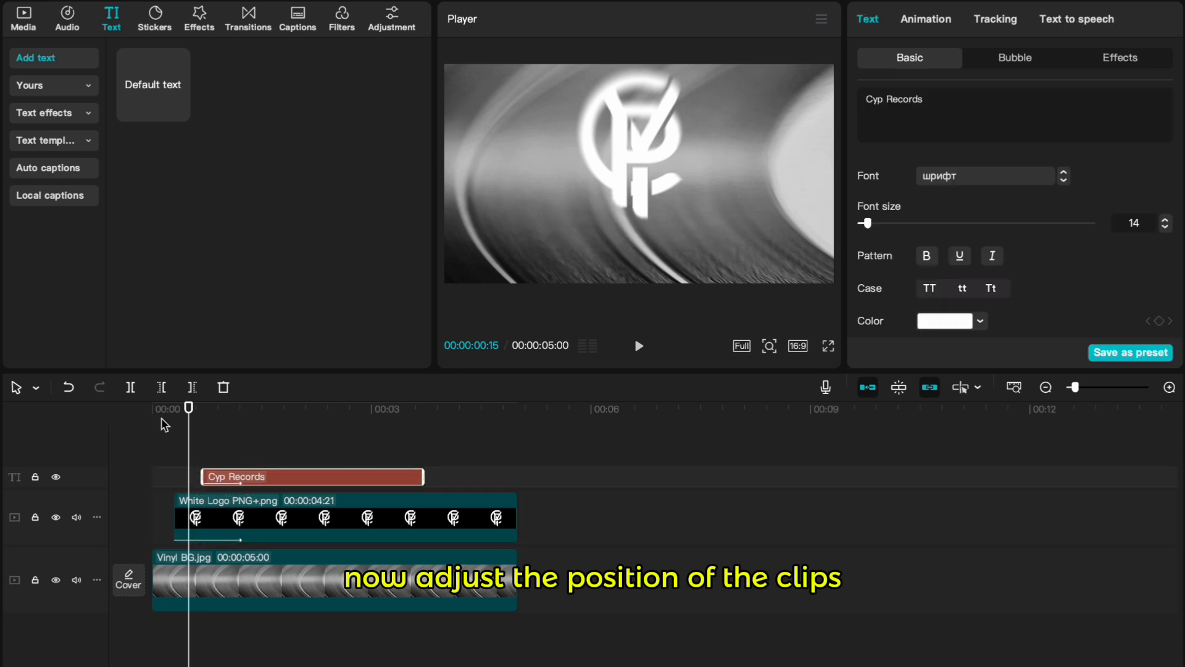
Step: Nudge the title clip into line with the logo and confirm the logo's Zoom 1 intro lasts 0.9 s
left_click(231, 476)
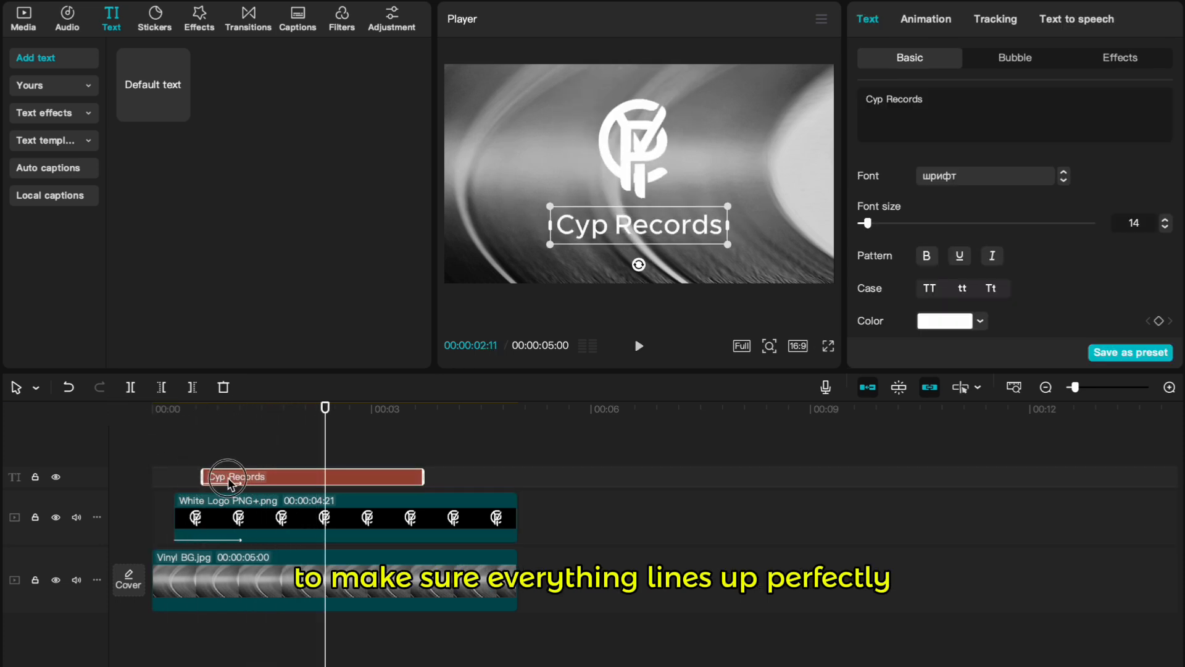
left_click(344, 517)
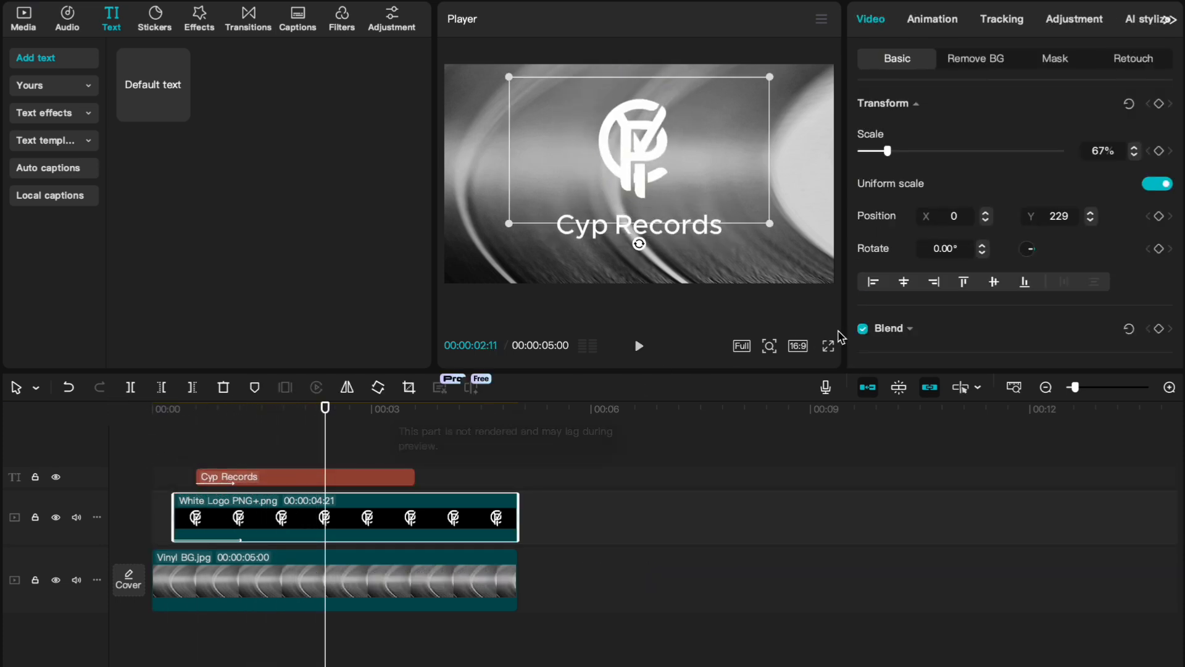
left_click(932, 19)
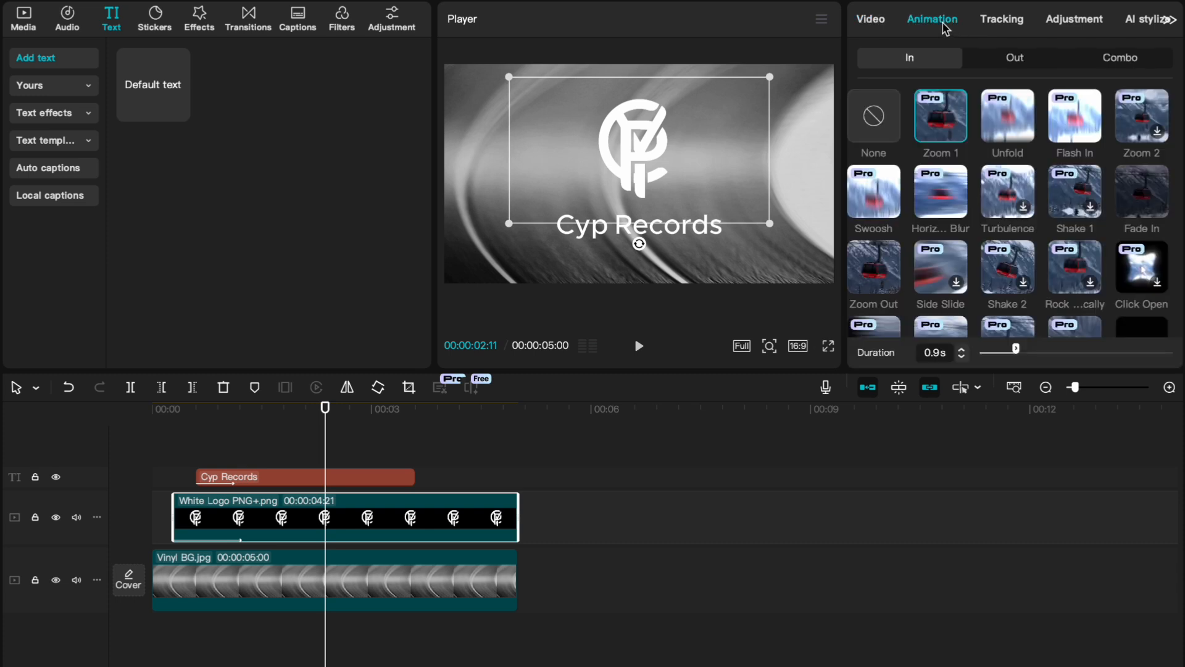